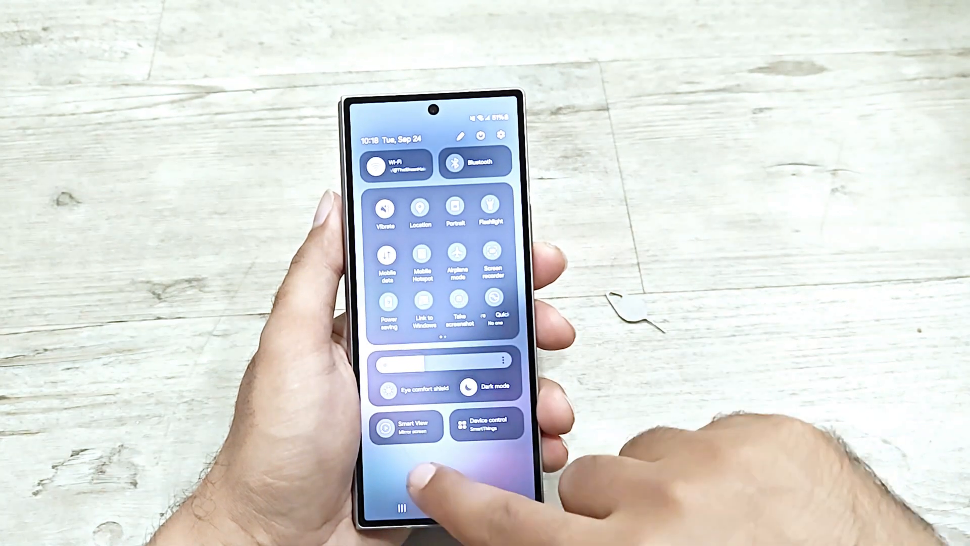
Go from the Quick Panel to the Connections settings page.
click(501, 135)
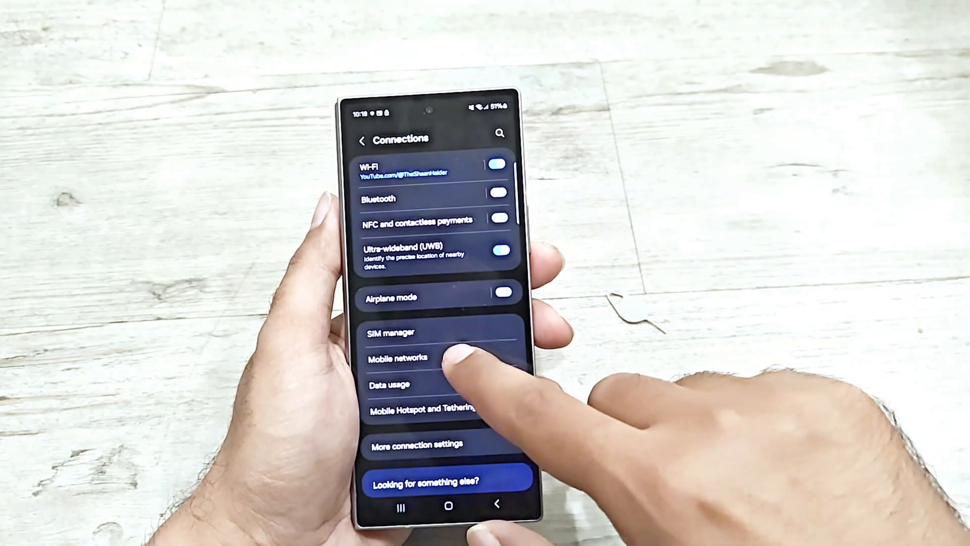
Review Network mode on Mobile networks, leaving 5G/LTE/3G/2G (auto connect), then return home.
click(390, 332)
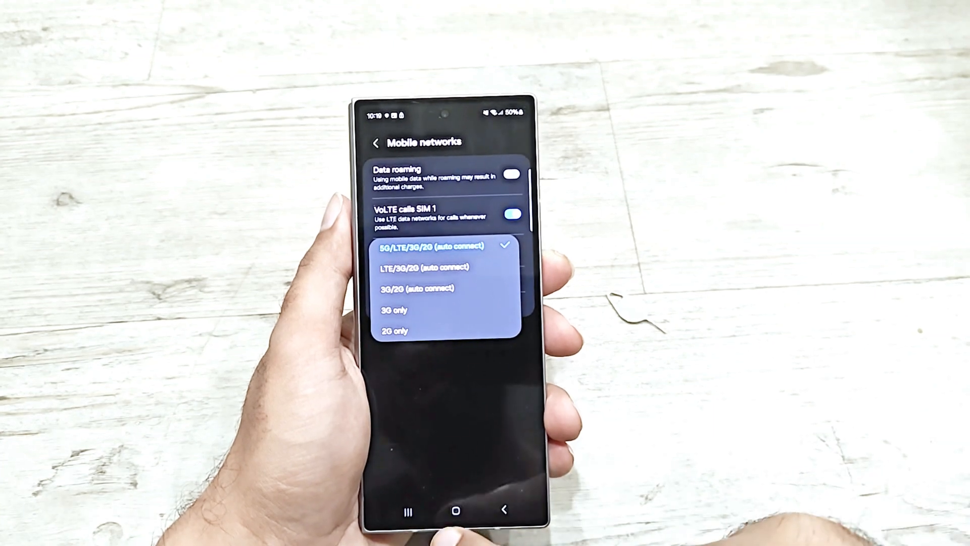
click(456, 509)
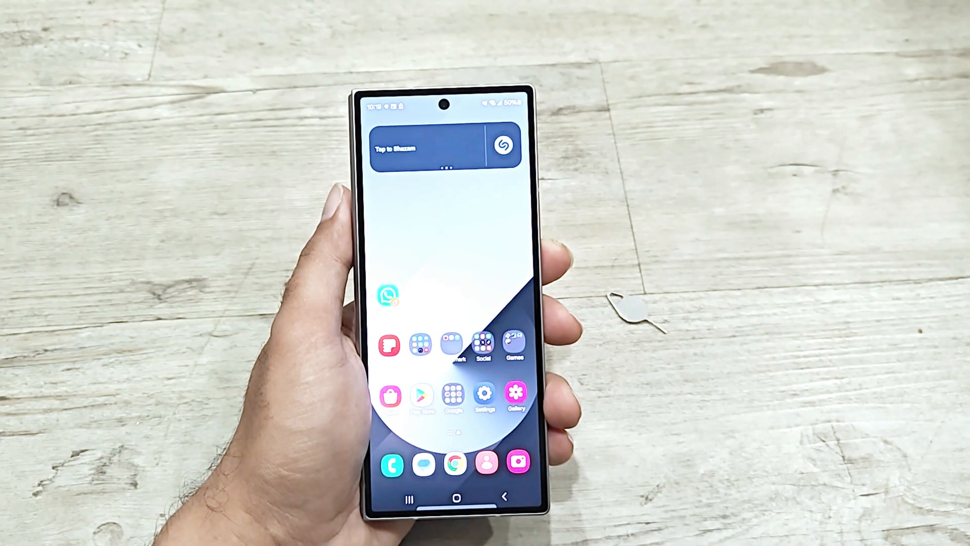